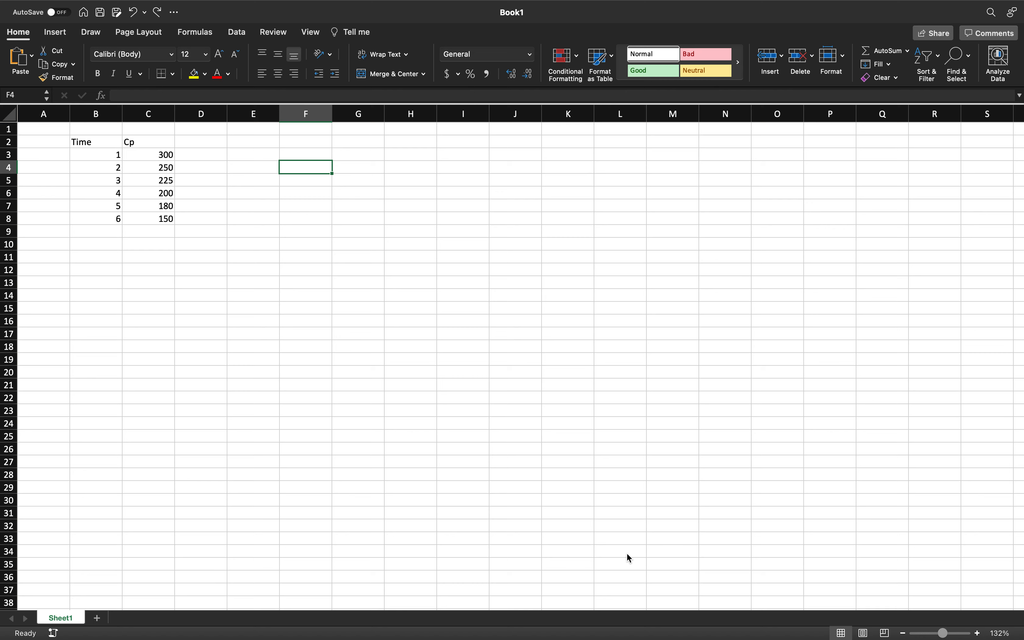
mouse_move(112, 147)
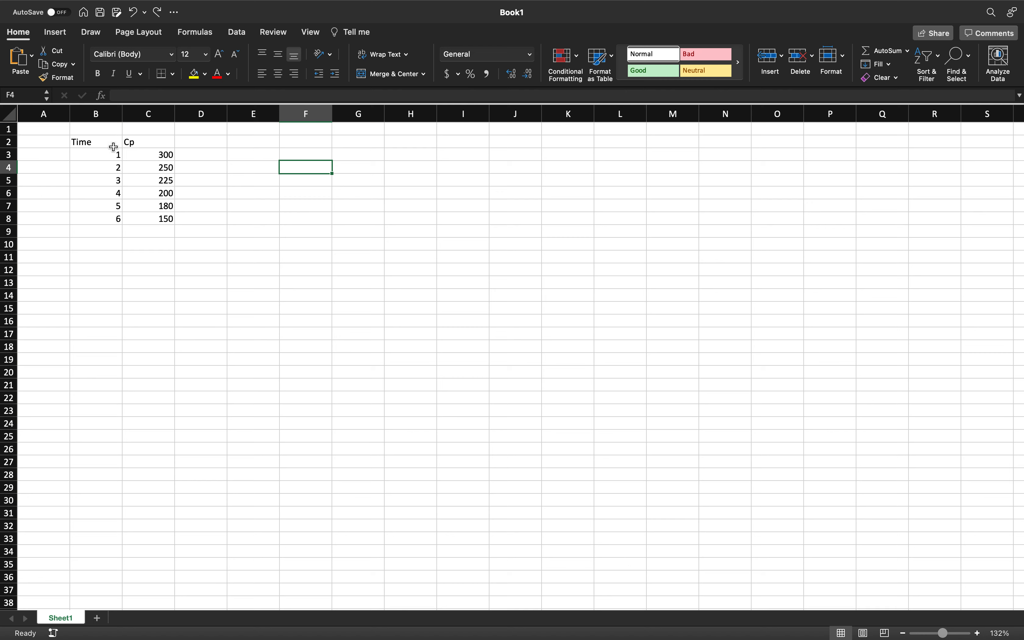
mouse_move(160, 142)
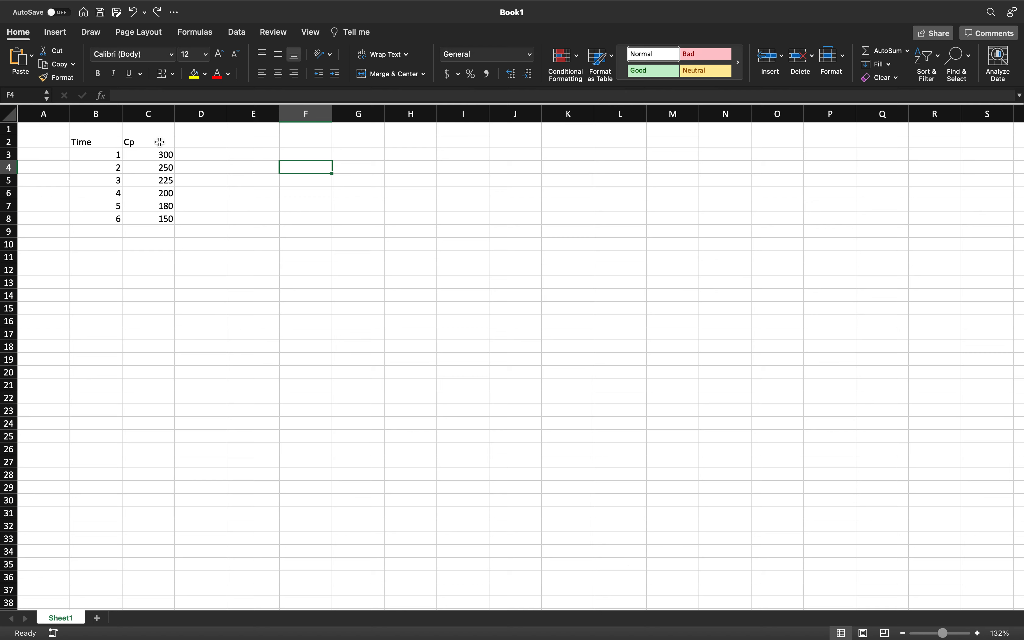
mouse_move(115, 133)
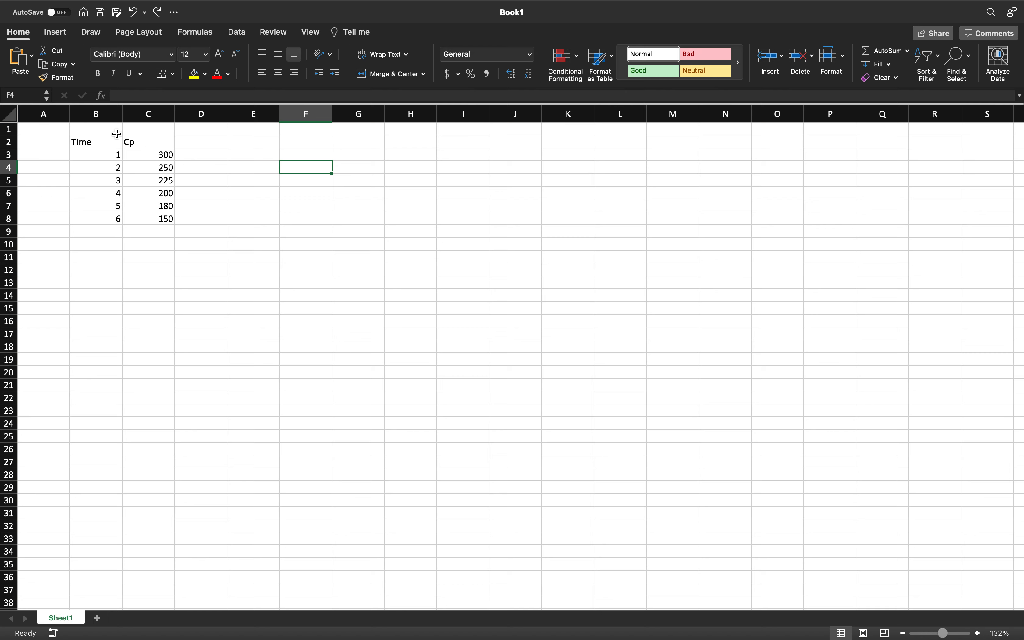
mouse_move(202, 142)
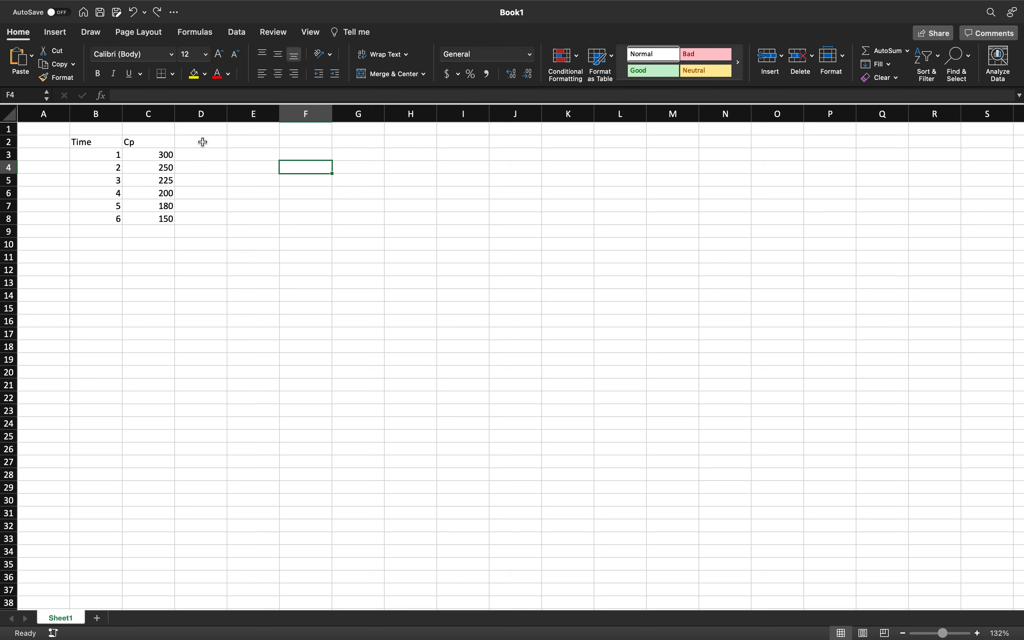
Label D2 'ln(Cp)' and compute =LN(C3) in D3, giving 5.70378247 for Cp 300
left_click(200, 141)
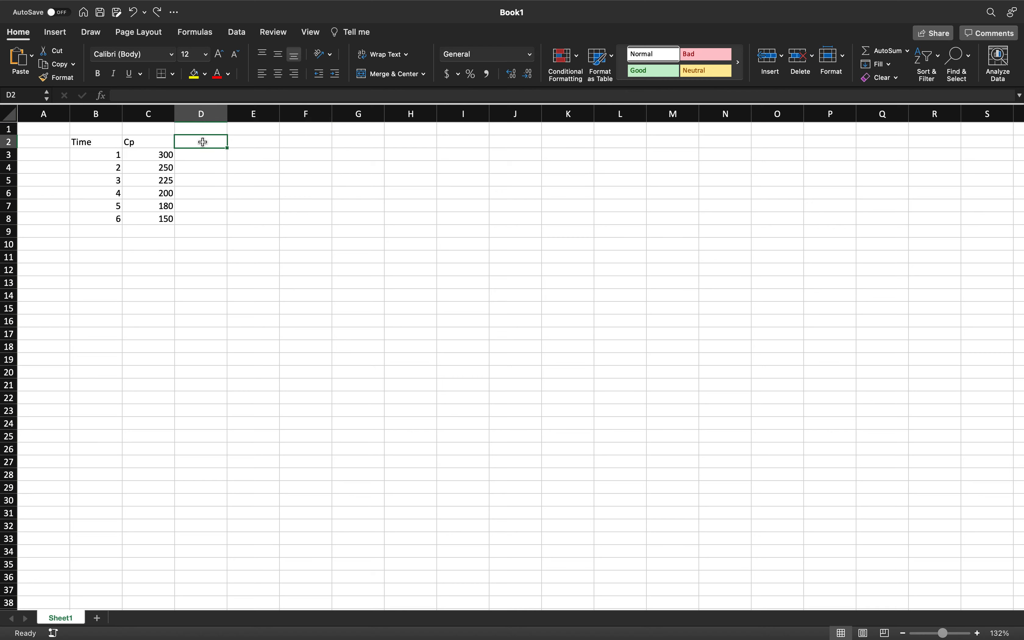
type("ln")
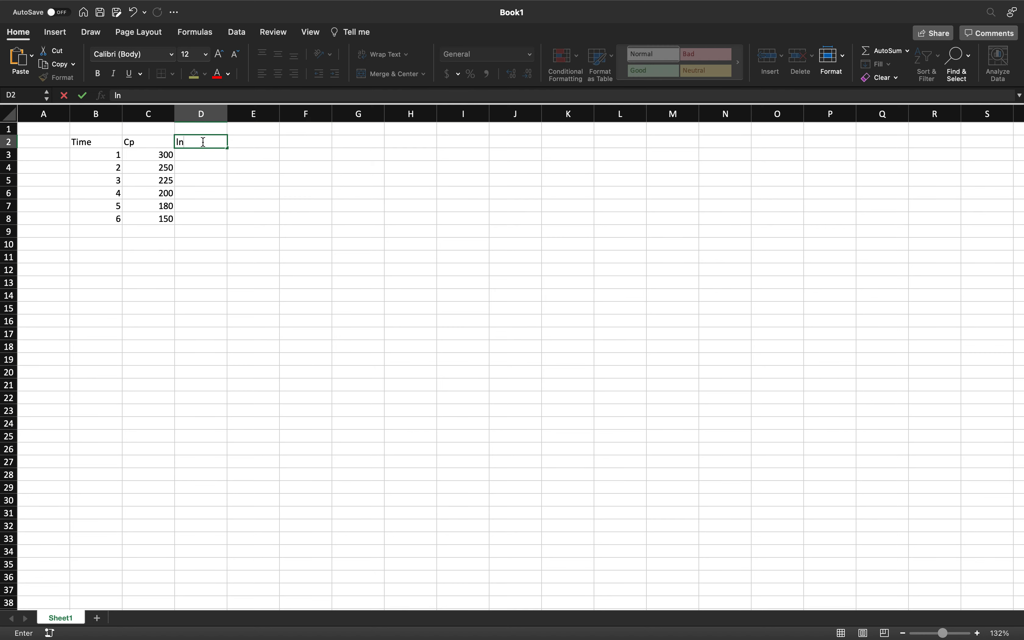
type("(Cp")
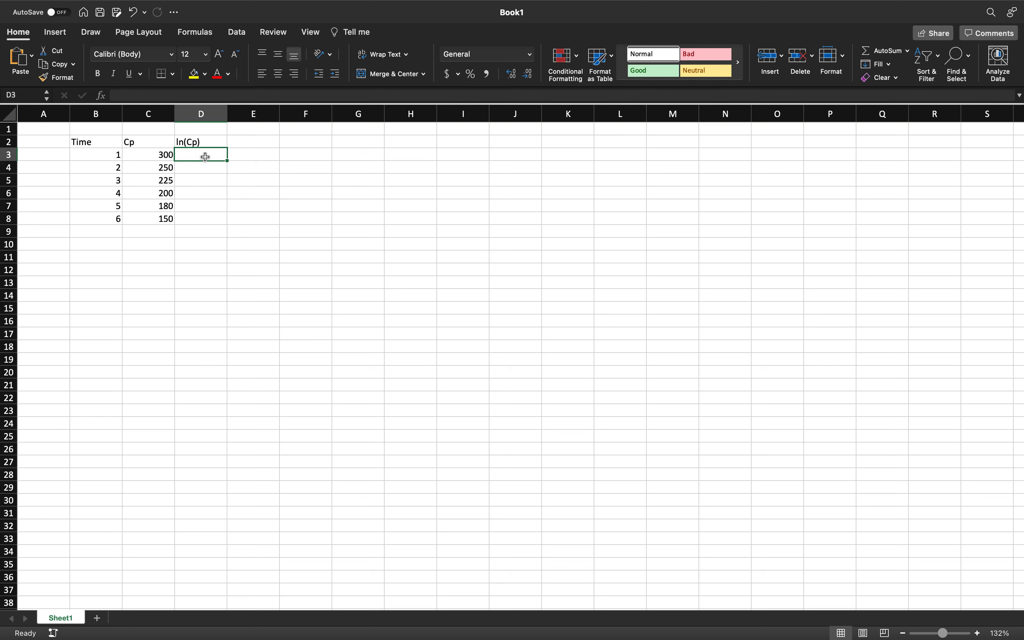
type("=")
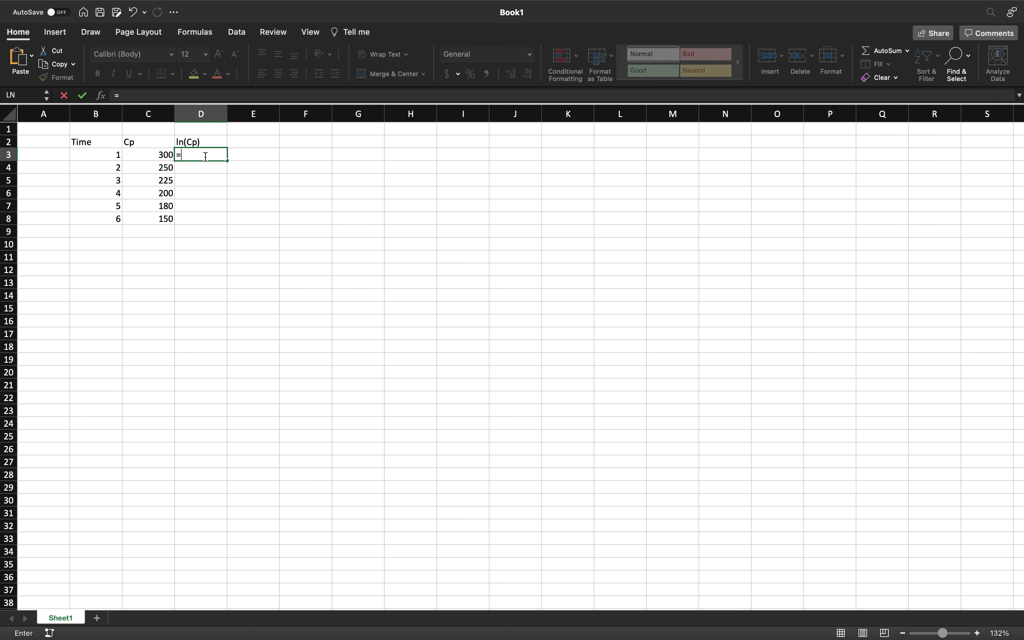
type("ln(")
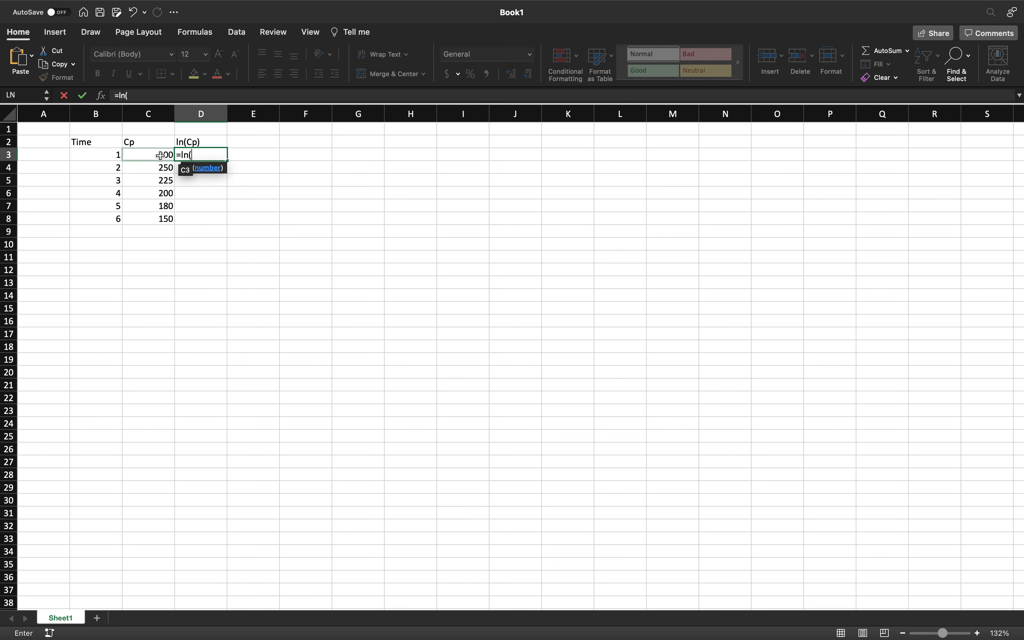
left_click(149, 155)
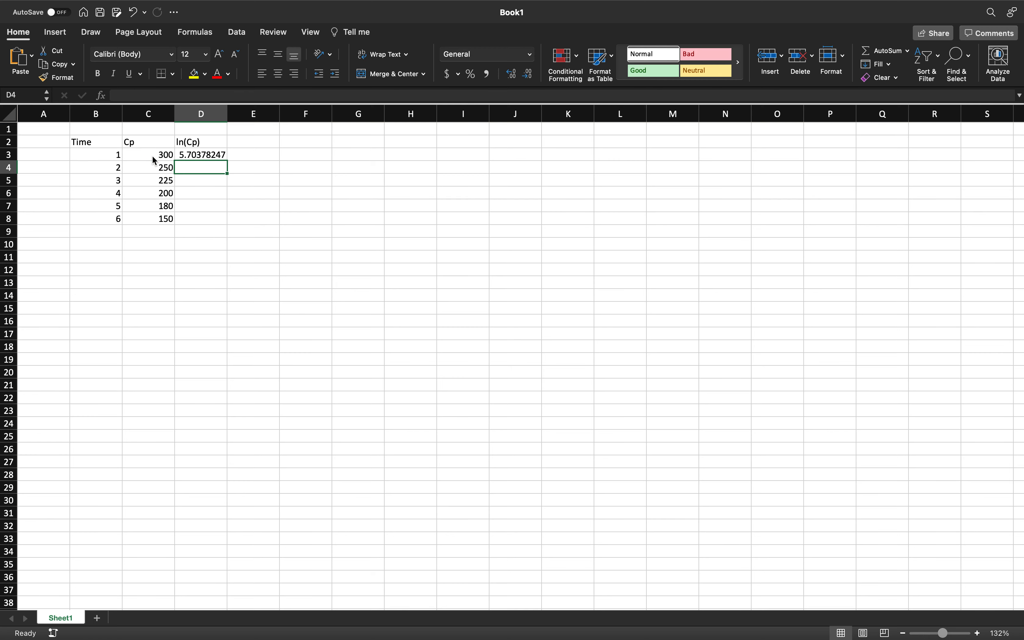
mouse_move(263, 164)
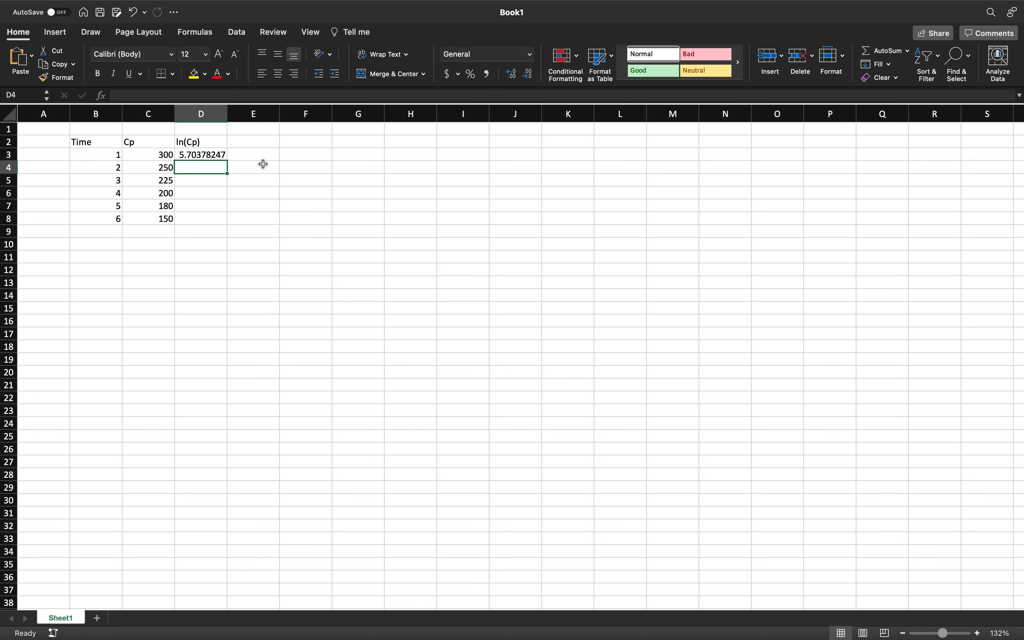
mouse_move(233, 153)
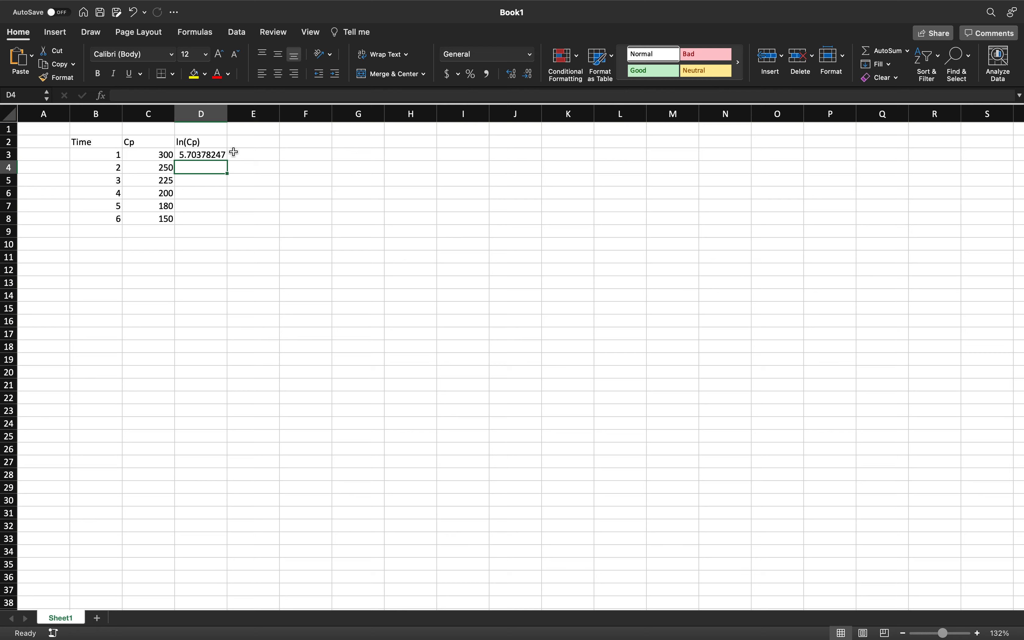
mouse_move(238, 159)
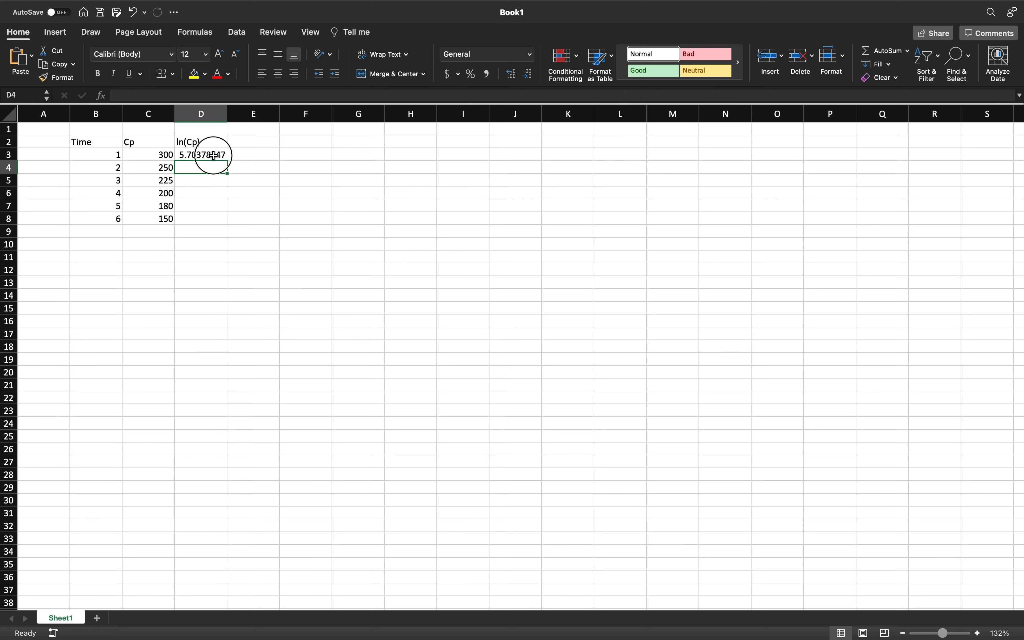
Copy the =LN(C3) formula from D3 down to D8, ending at 5.01063529 for Cp 150
left_click(202, 154)
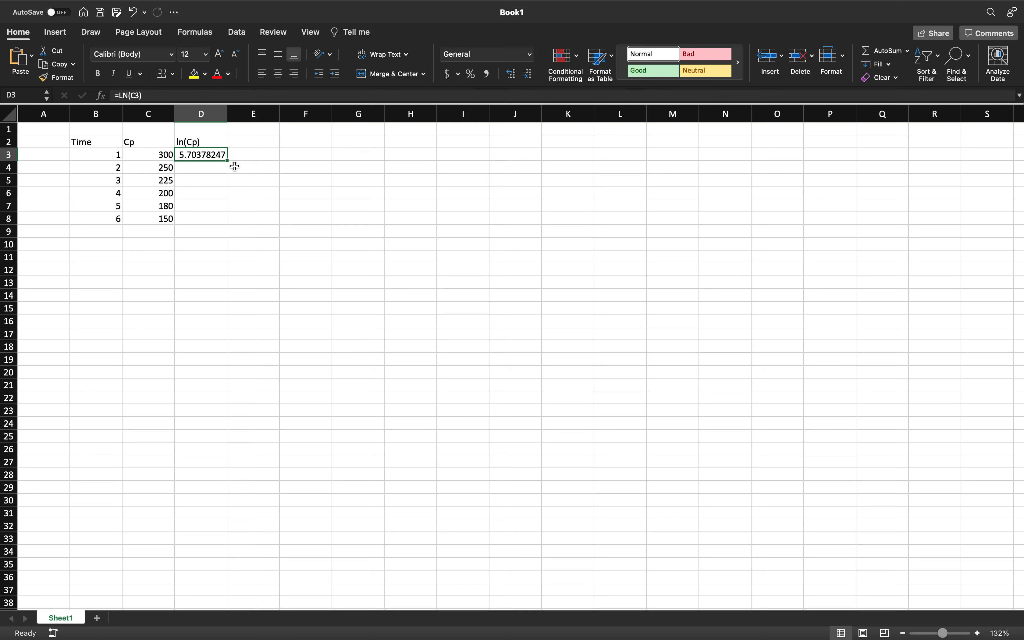
mouse_move(227, 161)
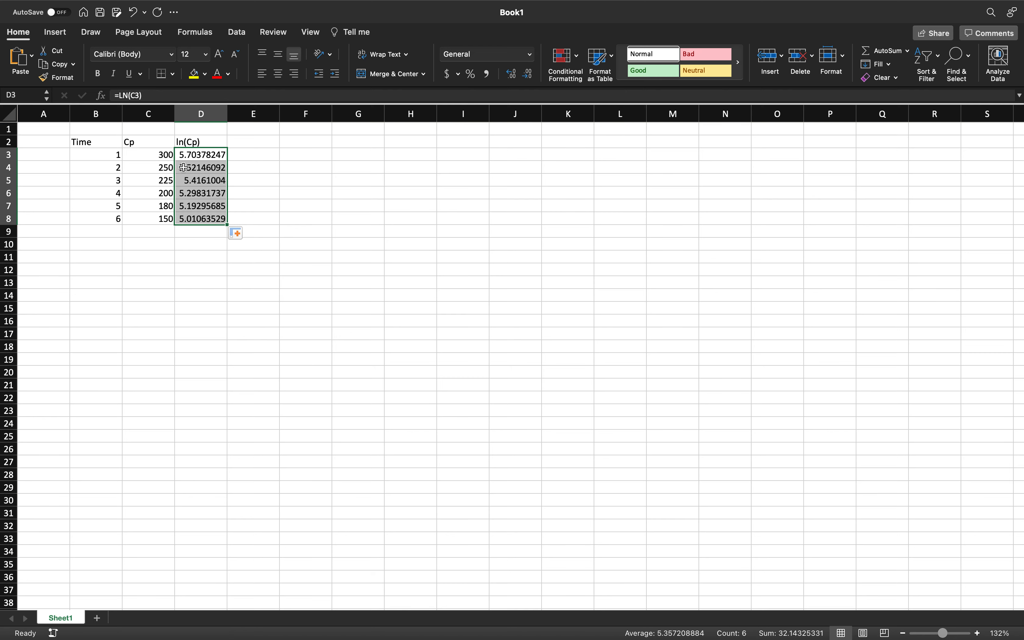
mouse_move(210, 248)
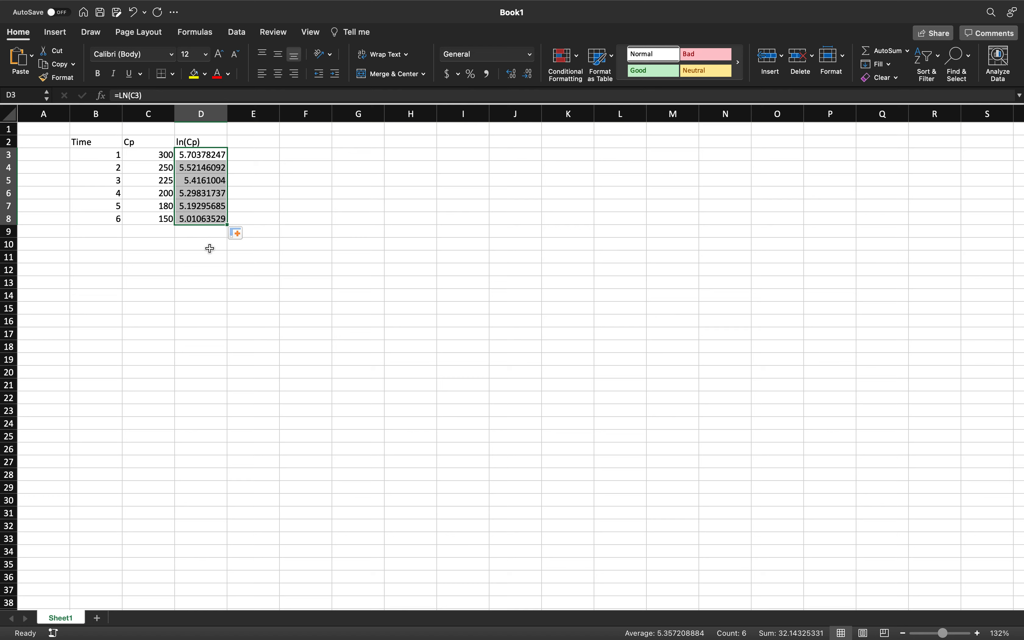
left_click(200, 245)
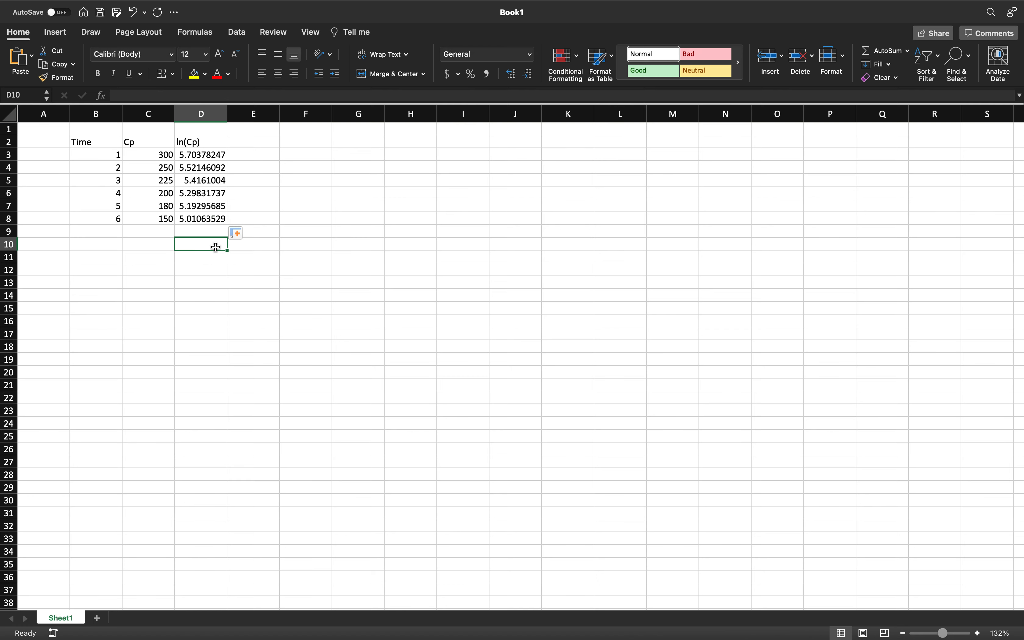
mouse_move(292, 241)
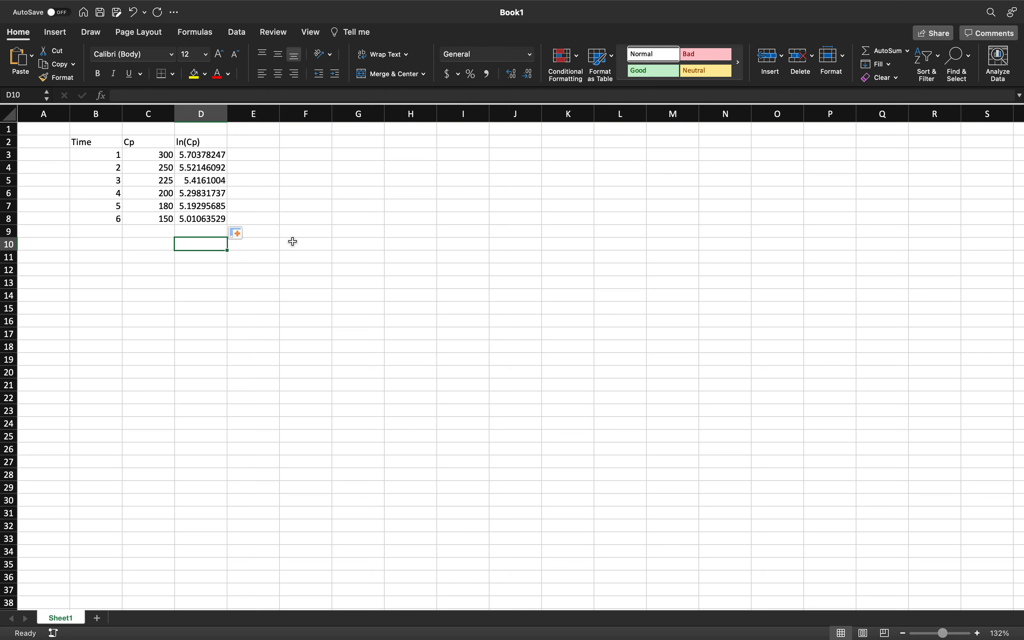
Insert a Scatter with Smooth Lines and Markers chart of ln(Cp) against Time
left_click_drag(95, 140, 95, 206)
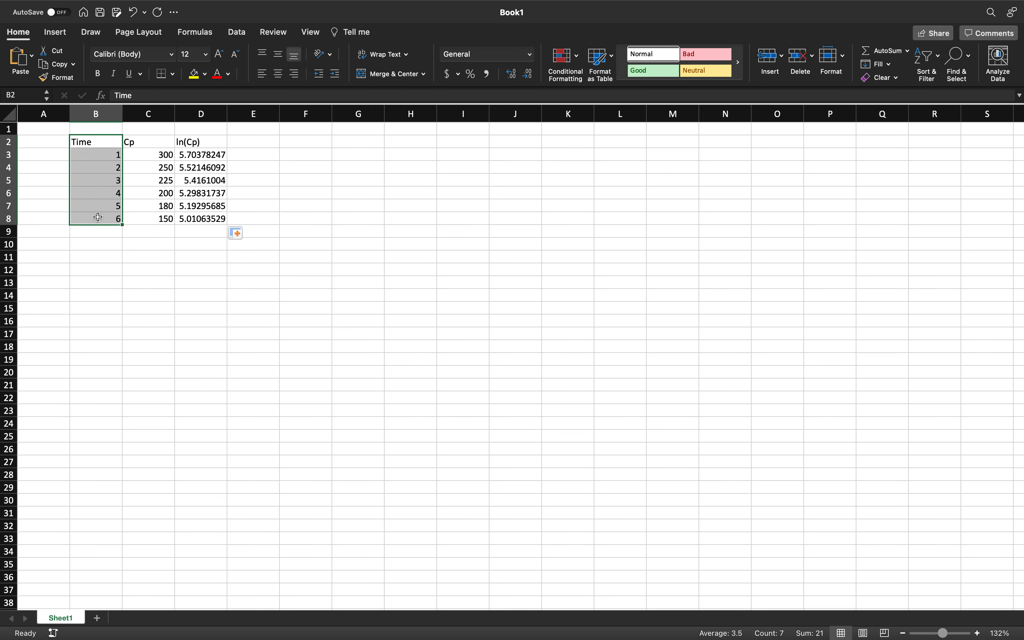
mouse_move(212, 141)
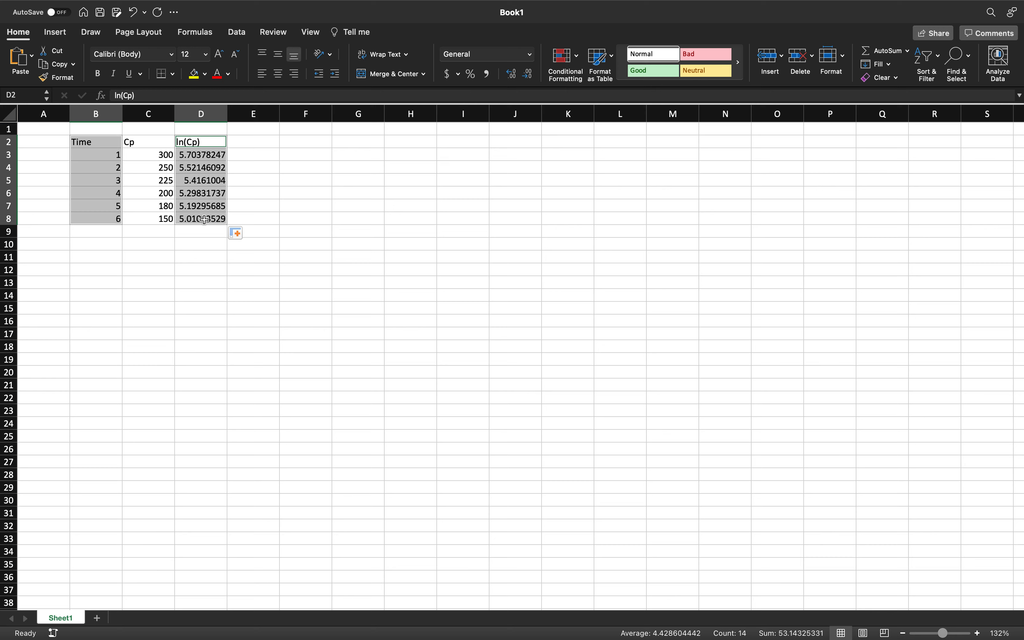
left_click(54, 32)
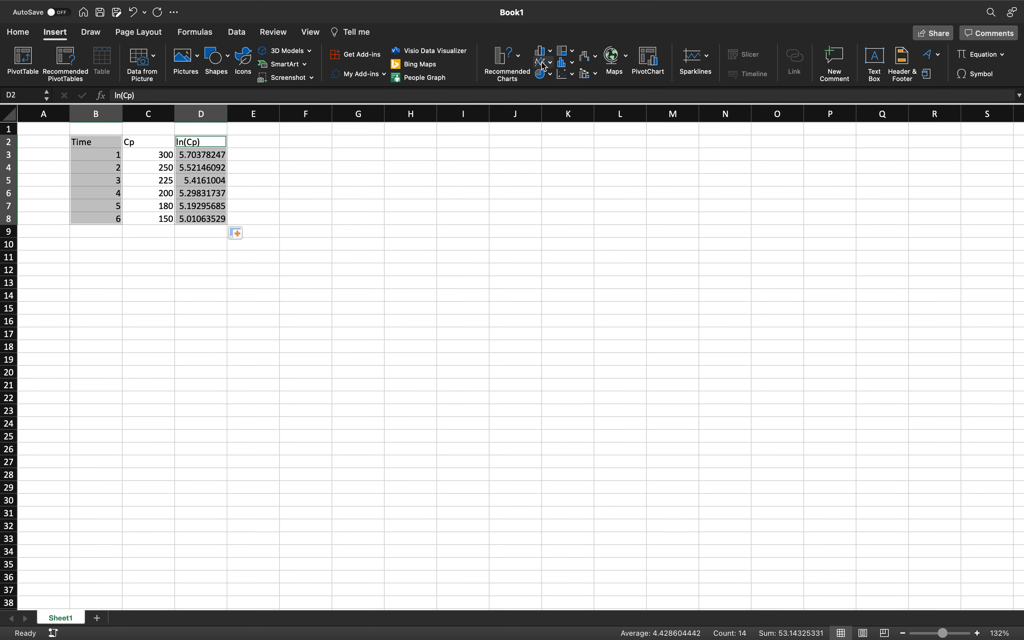
mouse_move(543, 63)
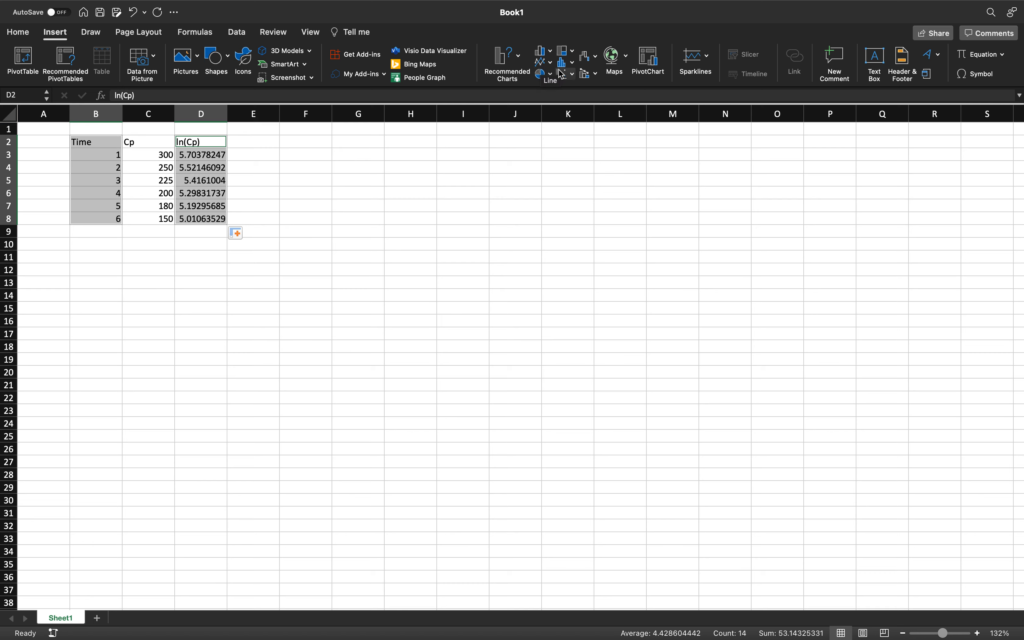
left_click(565, 59)
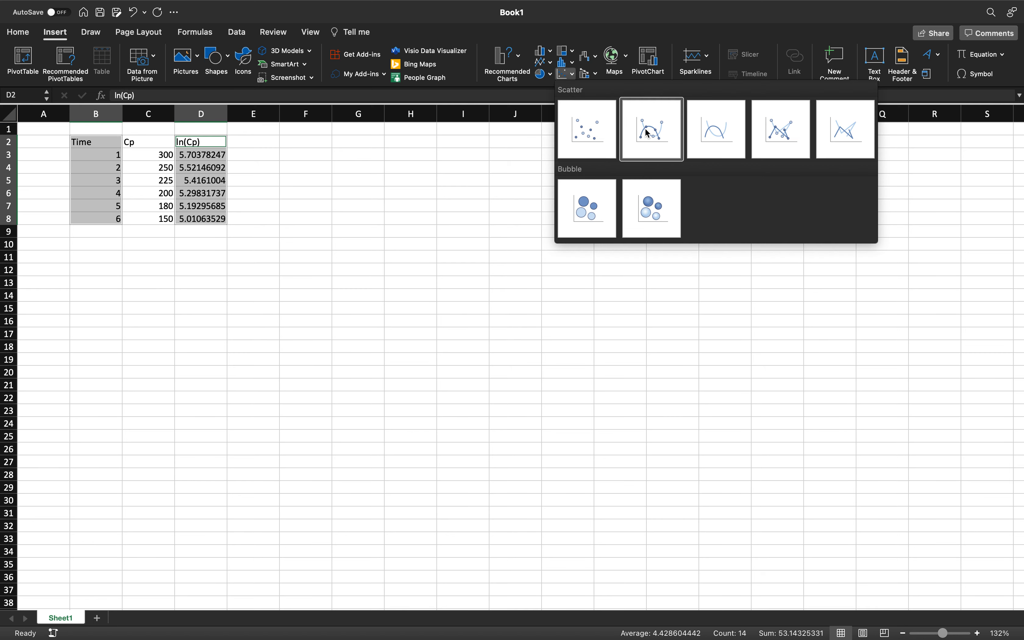
left_click(650, 129)
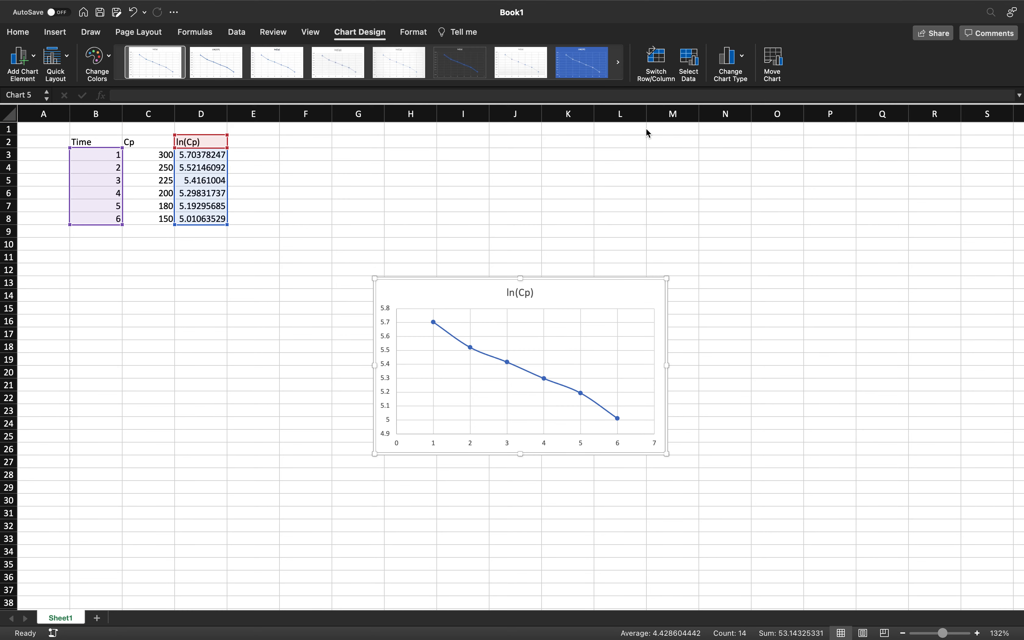
mouse_move(61, 129)
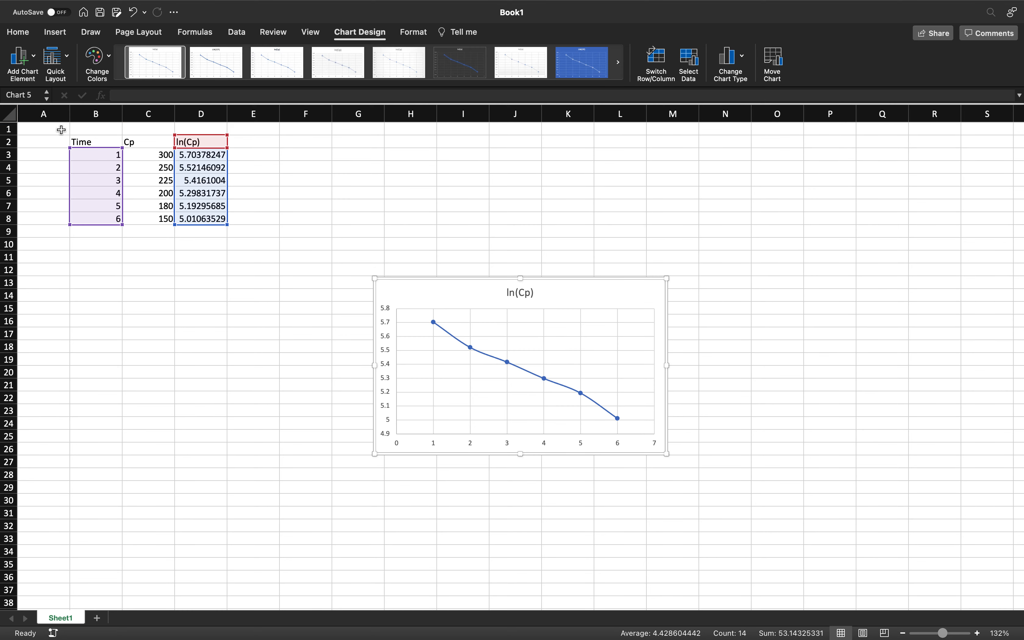
Add a Linear trendline to the ln(Cp) series via Add Chart Element
left_click(21, 55)
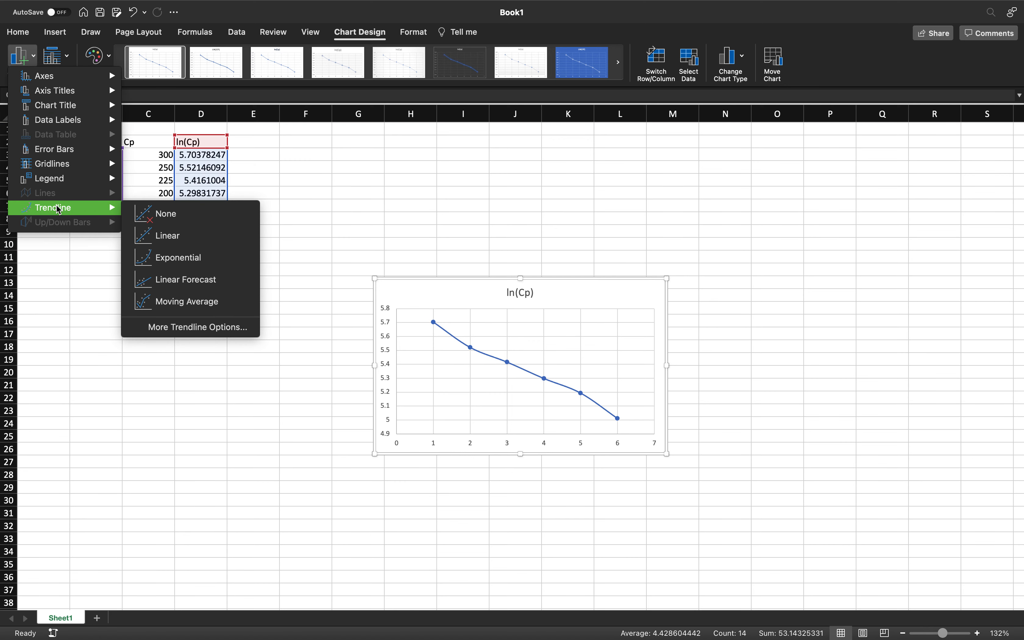
left_click(168, 236)
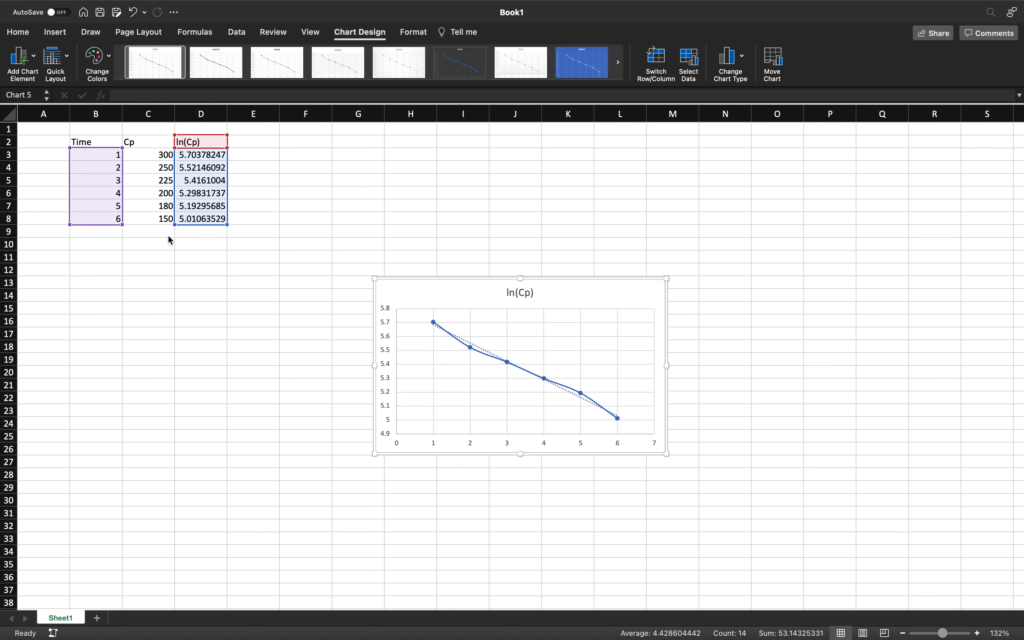
mouse_move(476, 350)
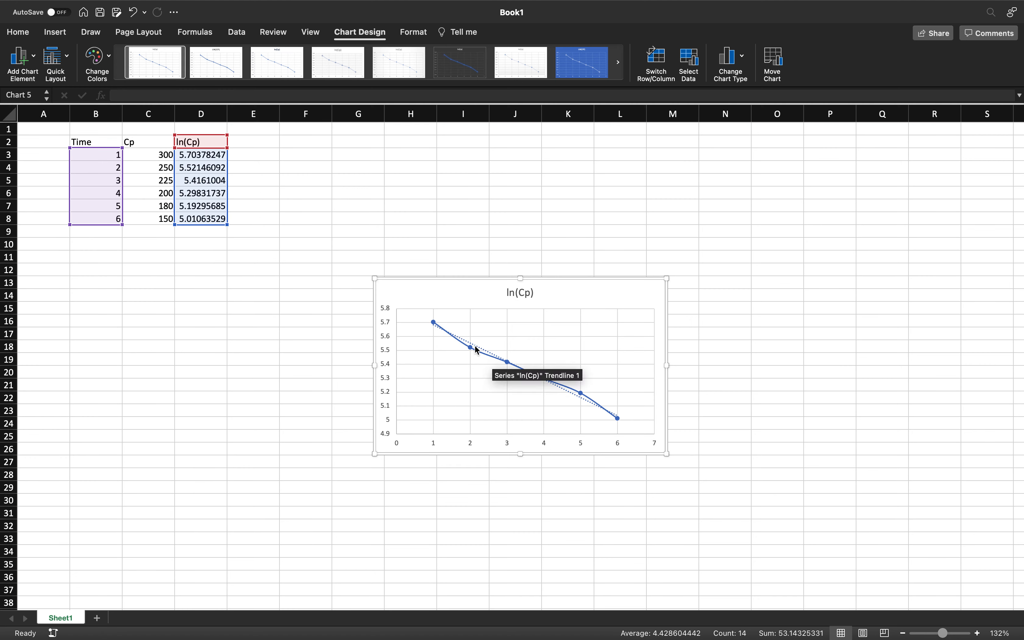
mouse_move(491, 351)
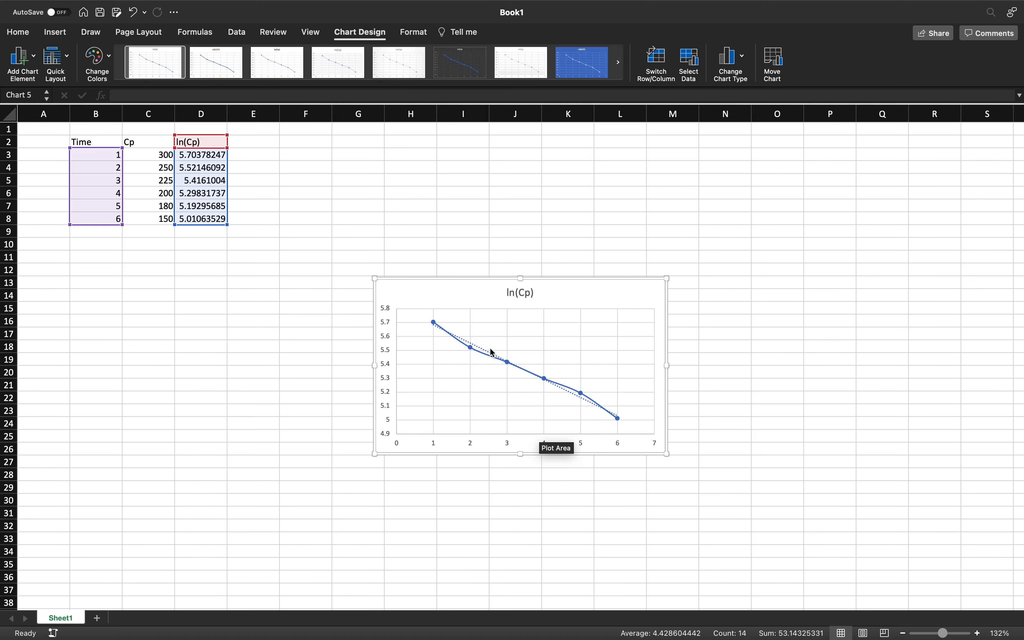
mouse_move(480, 350)
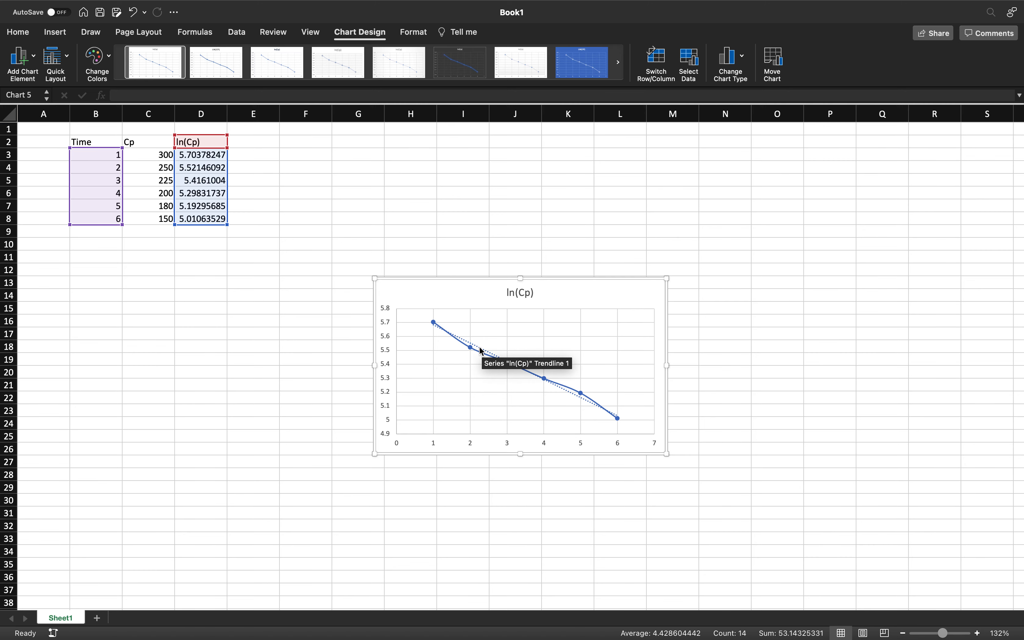
double_click(481, 350)
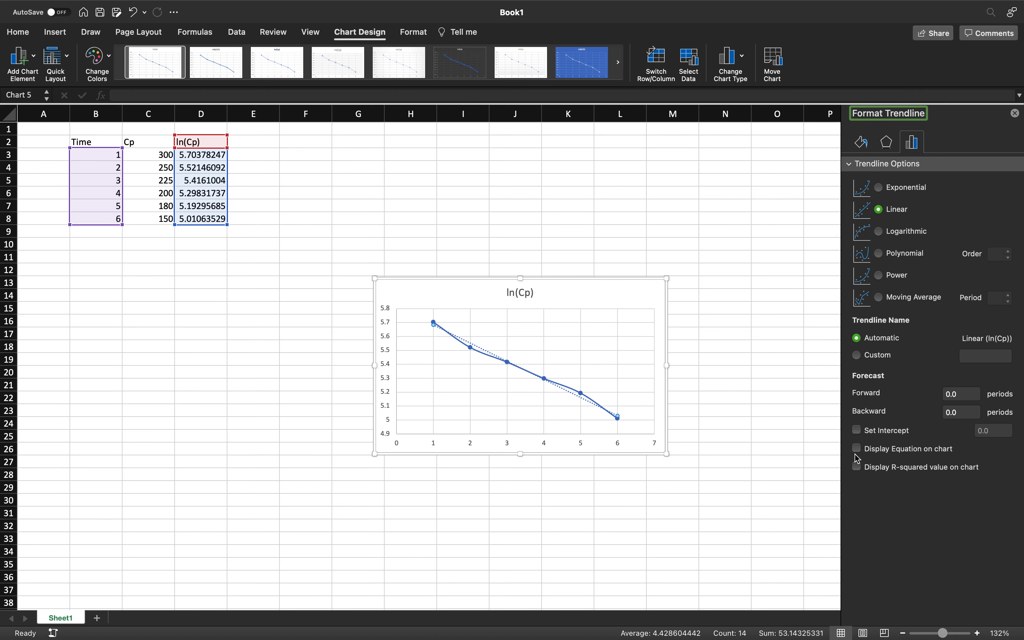
Tick Display Equation on chart, showing y = -0.1305x + 5.8141
left_click(857, 449)
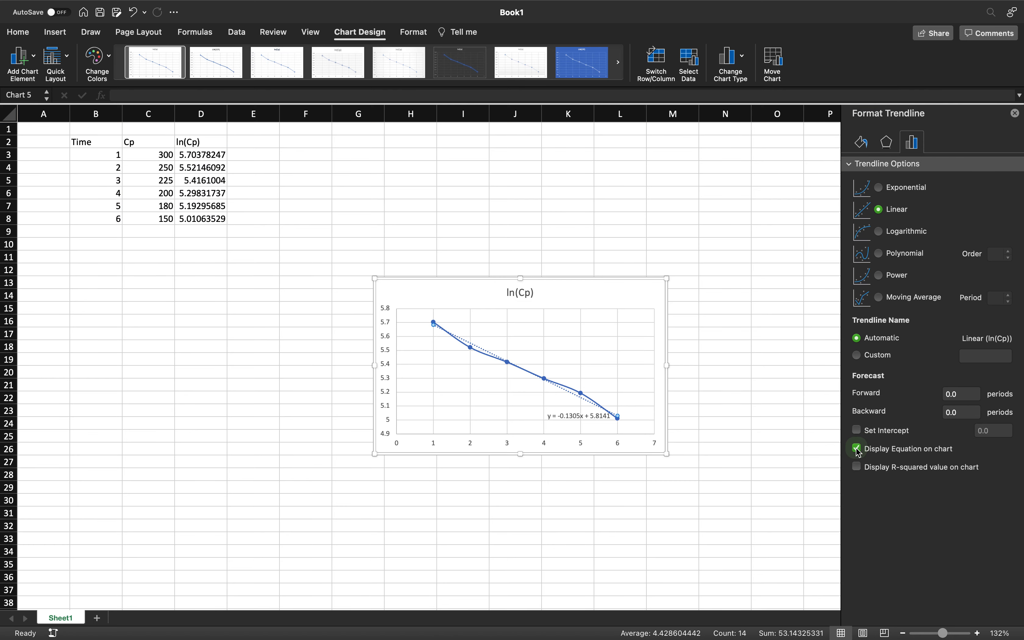
left_click(856, 448)
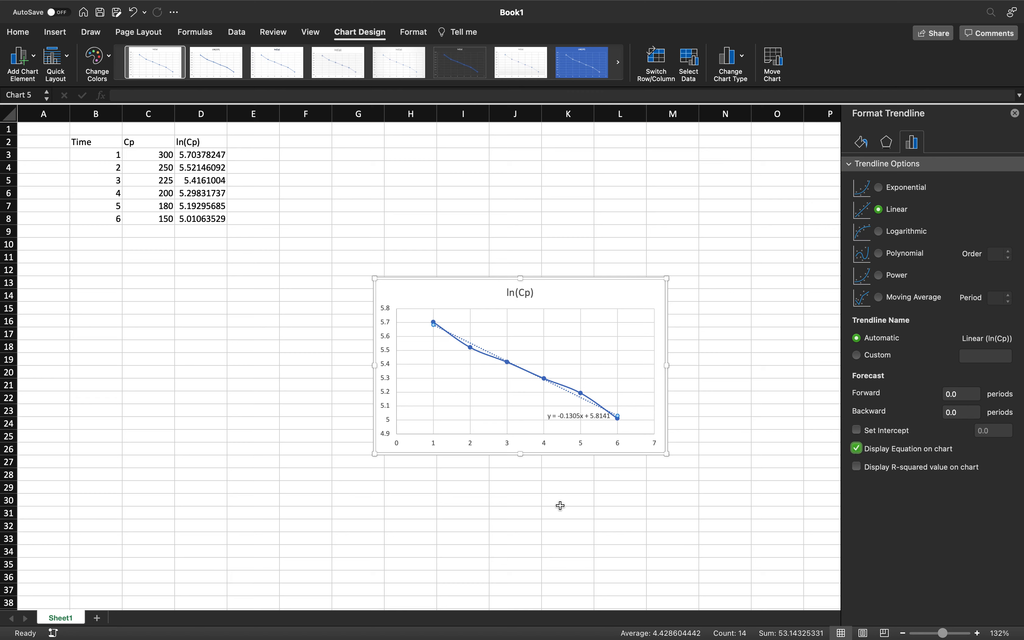
mouse_move(609, 439)
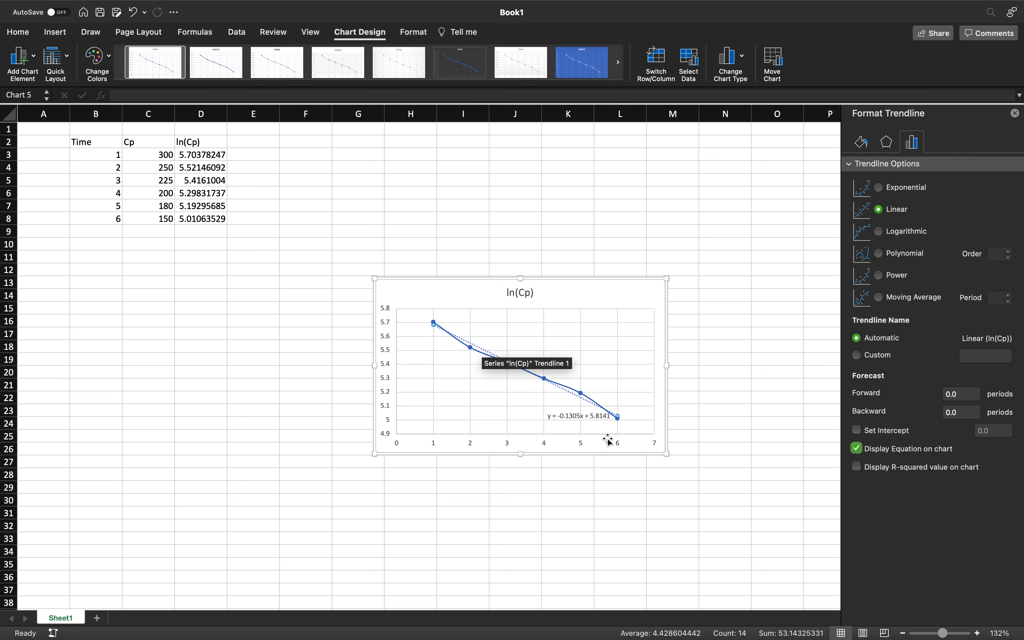
mouse_move(529, 524)
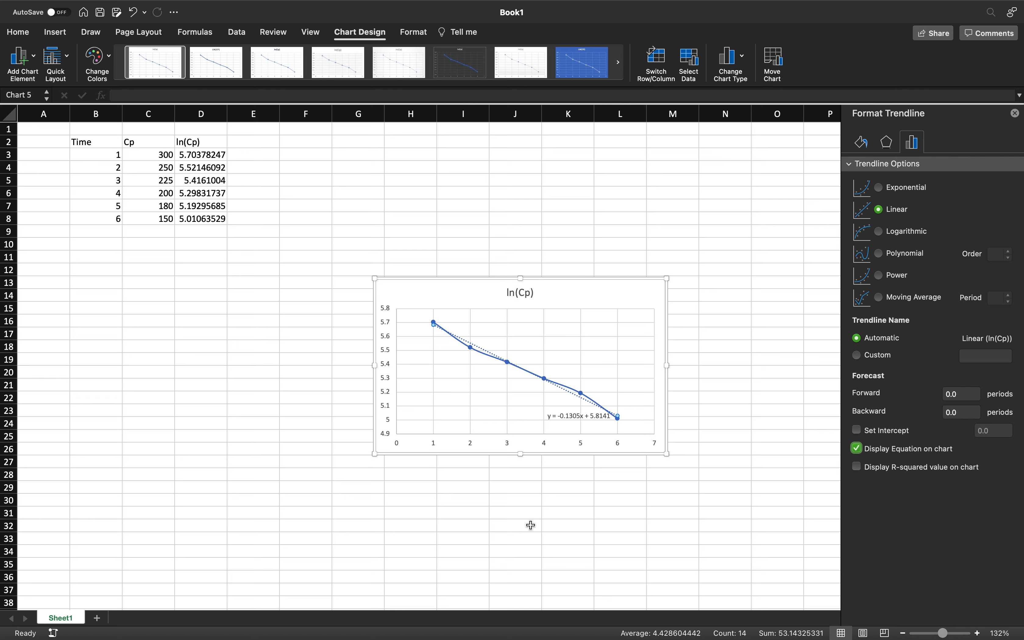
mouse_move(592, 440)
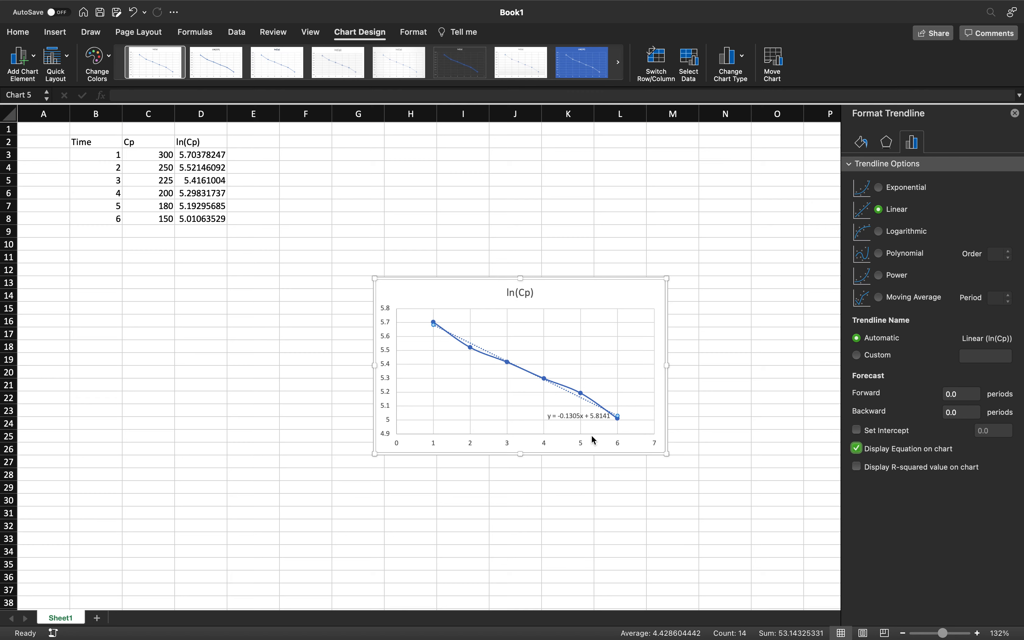
mouse_move(596, 442)
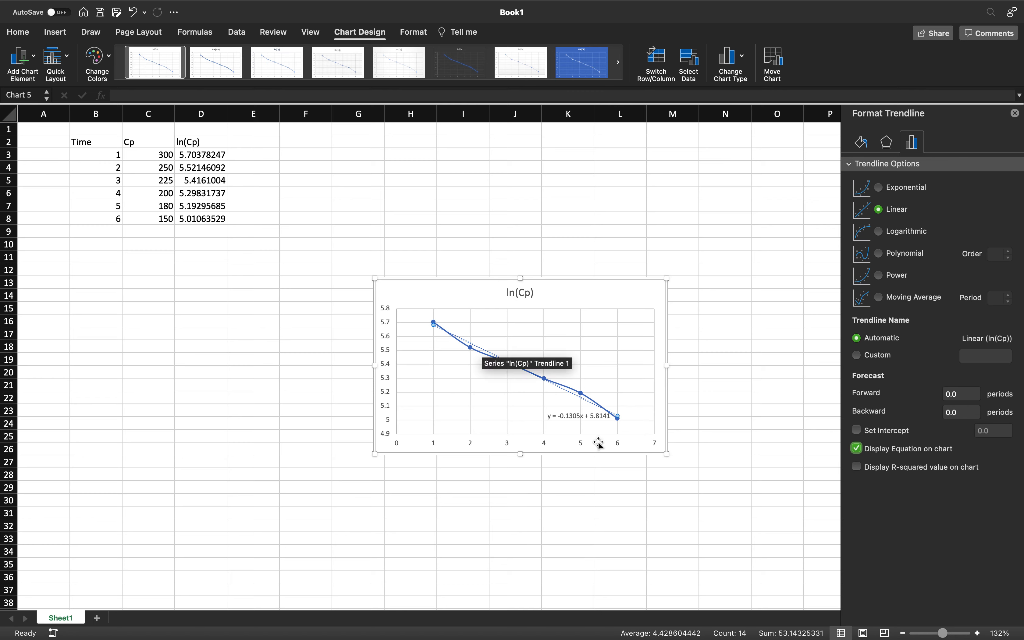
mouse_move(598, 445)
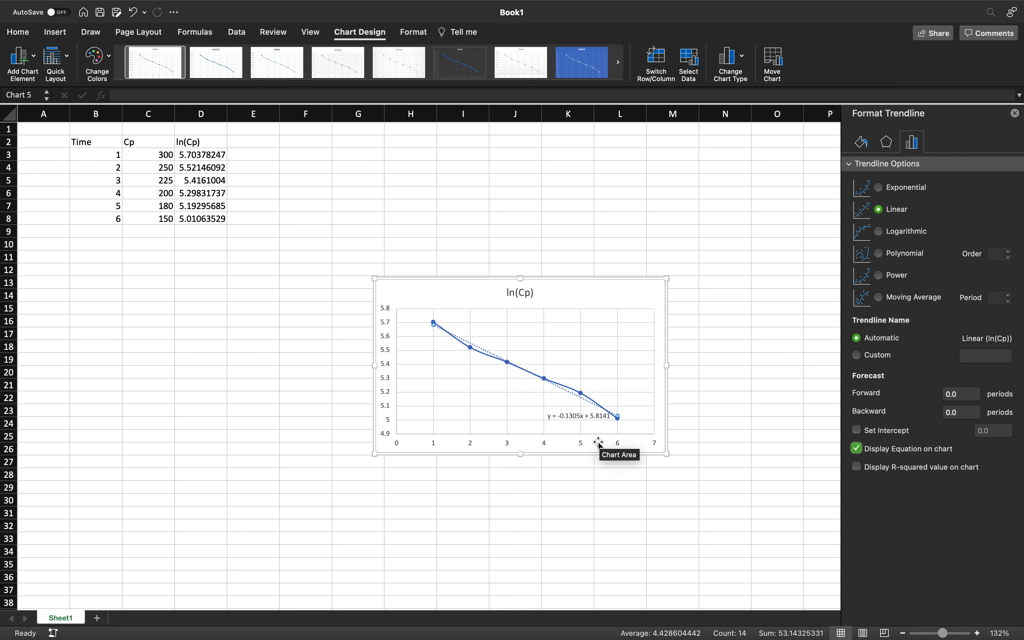
mouse_move(560, 432)
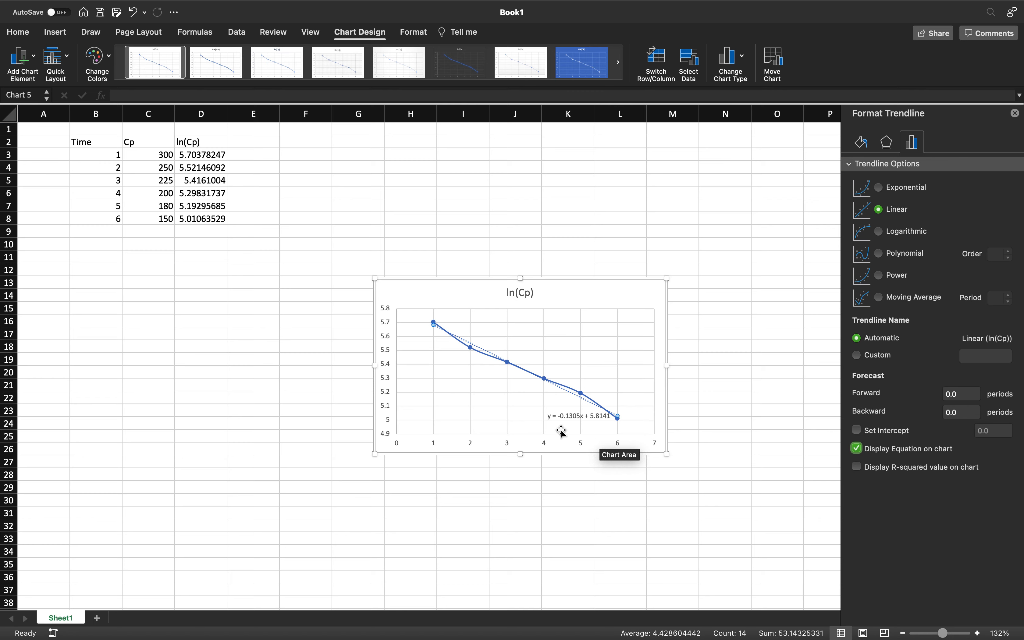
mouse_move(570, 437)
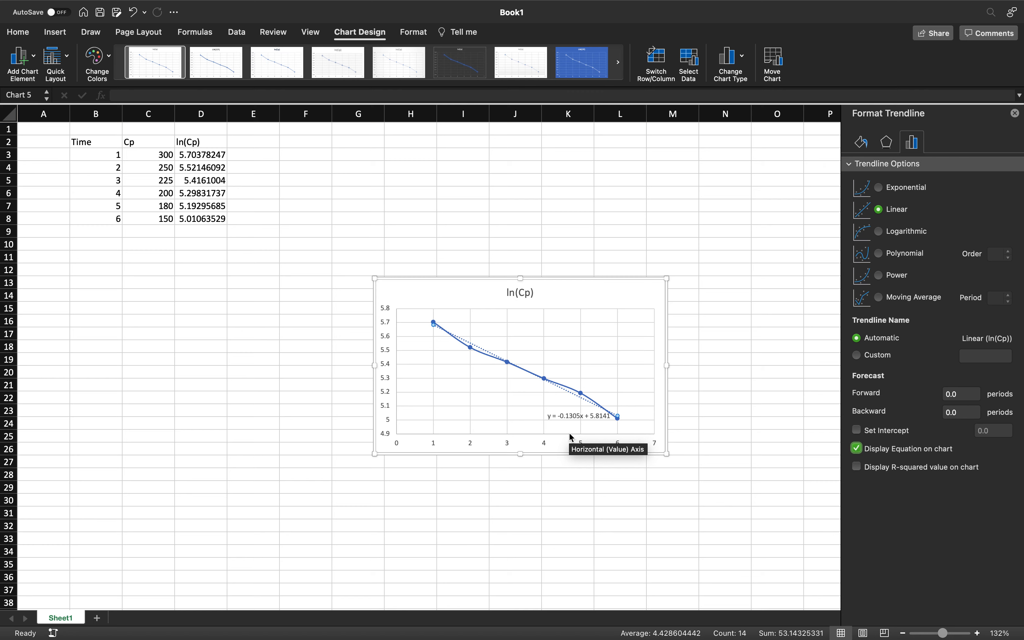
mouse_move(629, 383)
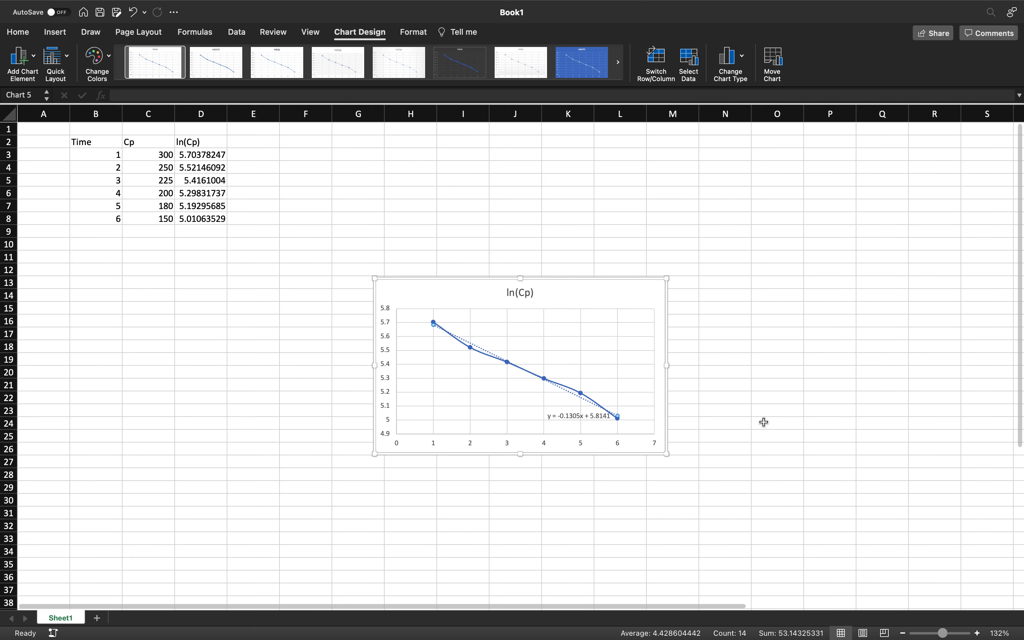
mouse_move(347, 274)
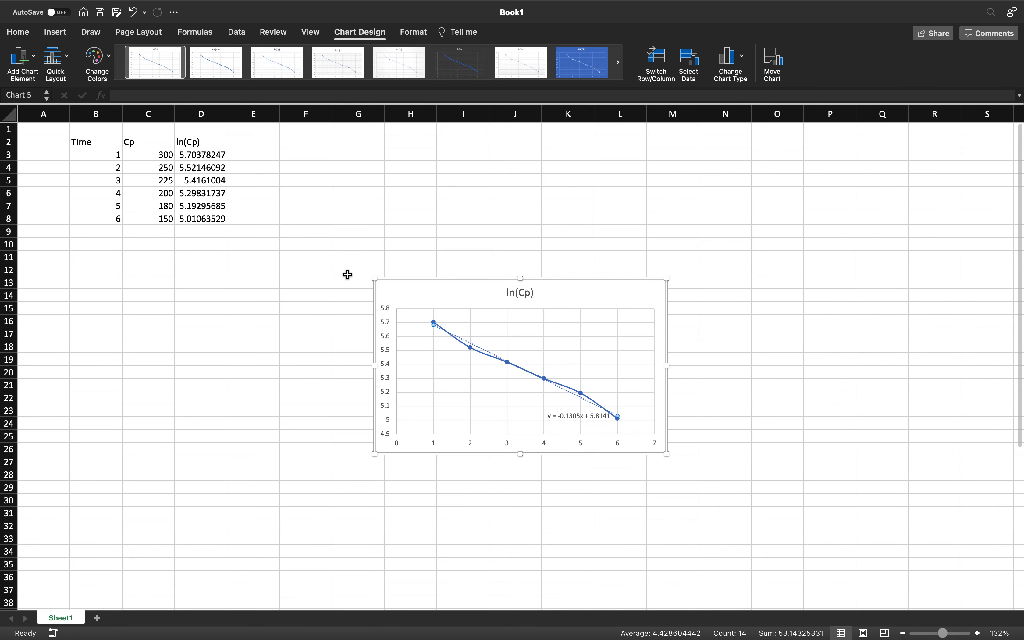